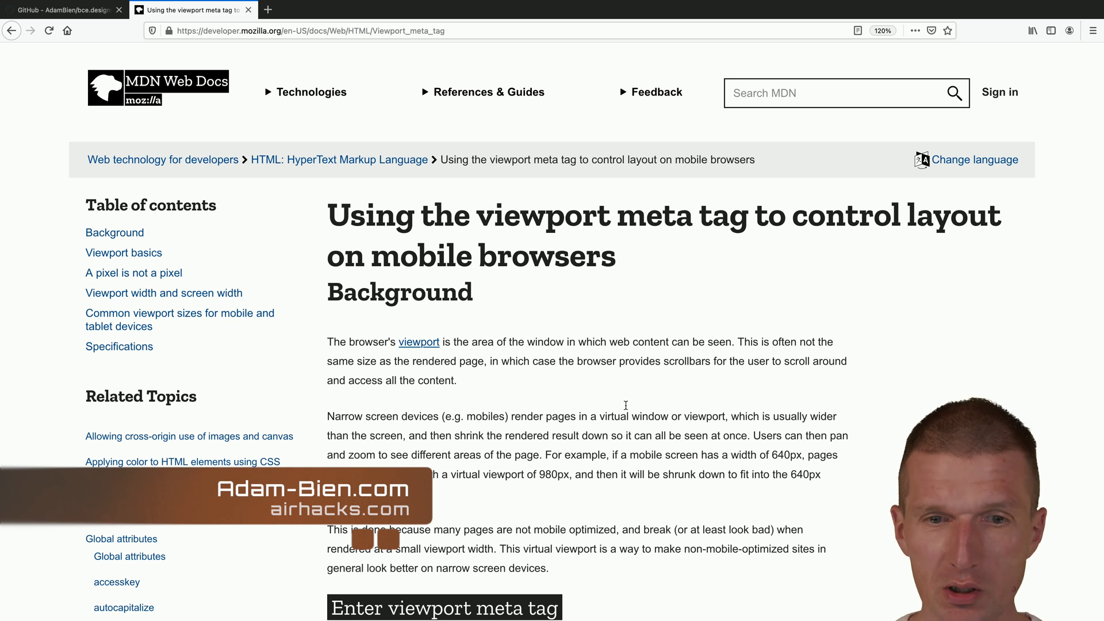
- Read down to MDN's 'Viewport basics' example, then switch to the bce.design GitHub tab
scroll(down, 3)
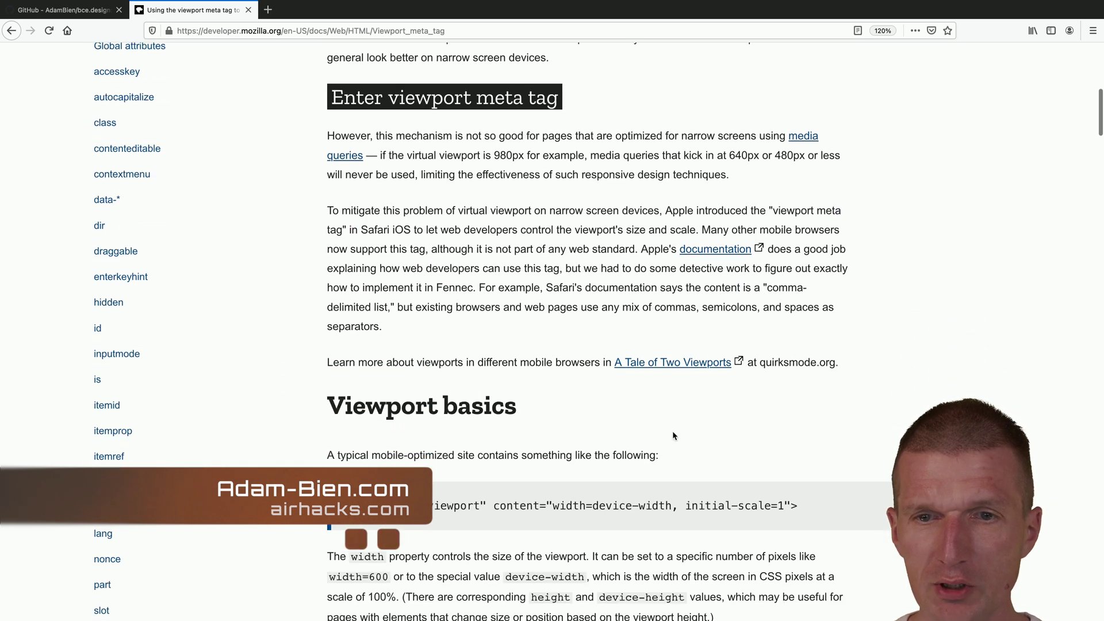
scroll(down, 3)
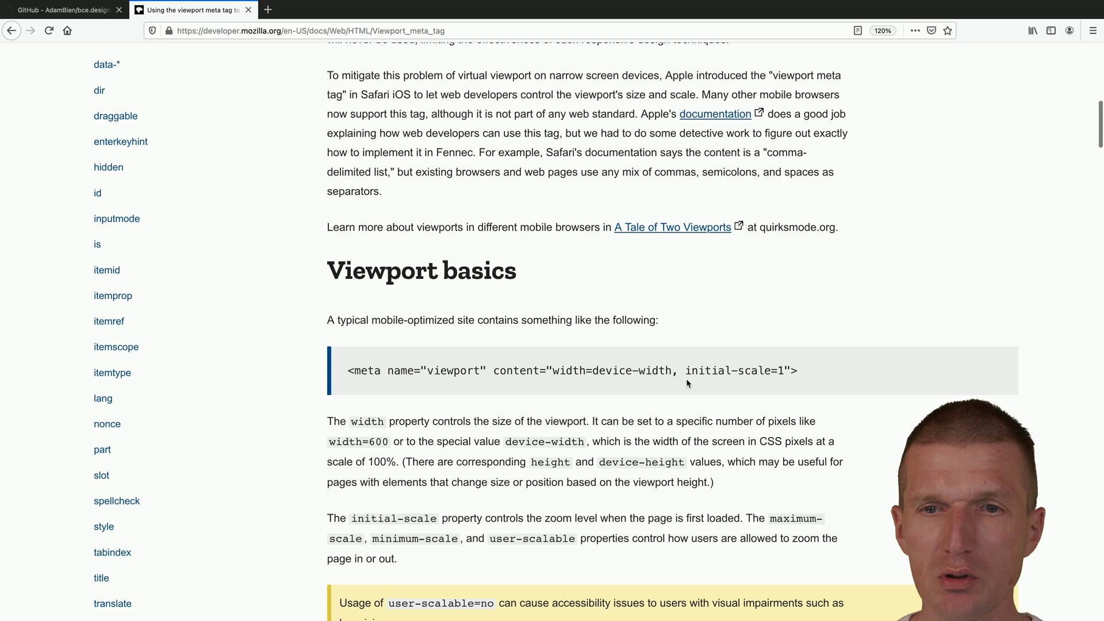
scroll(down, 3)
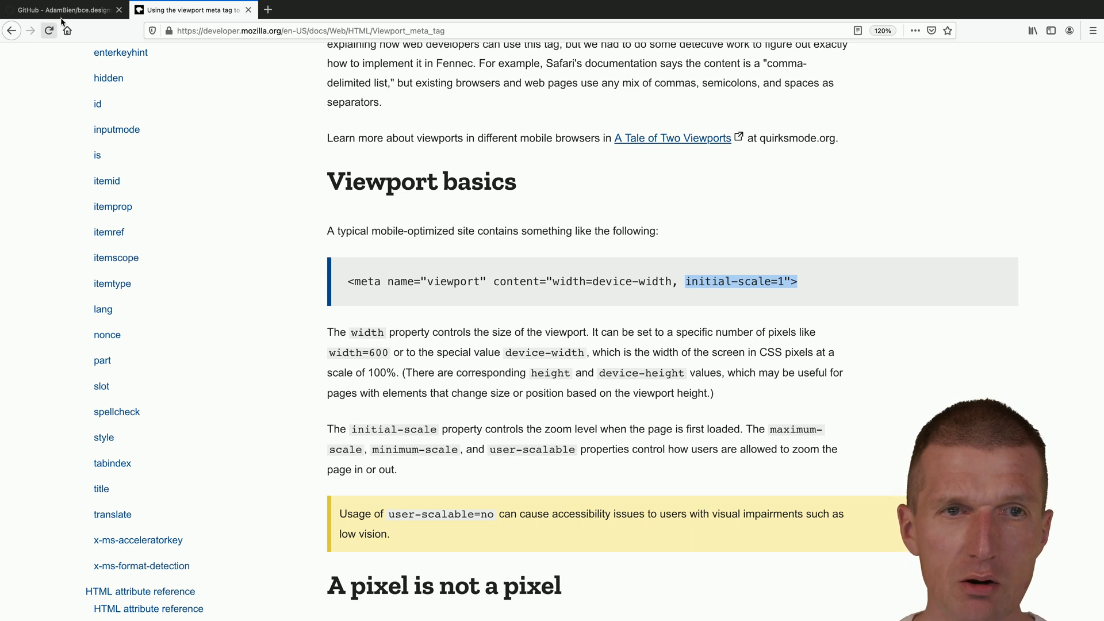
click(63, 10)
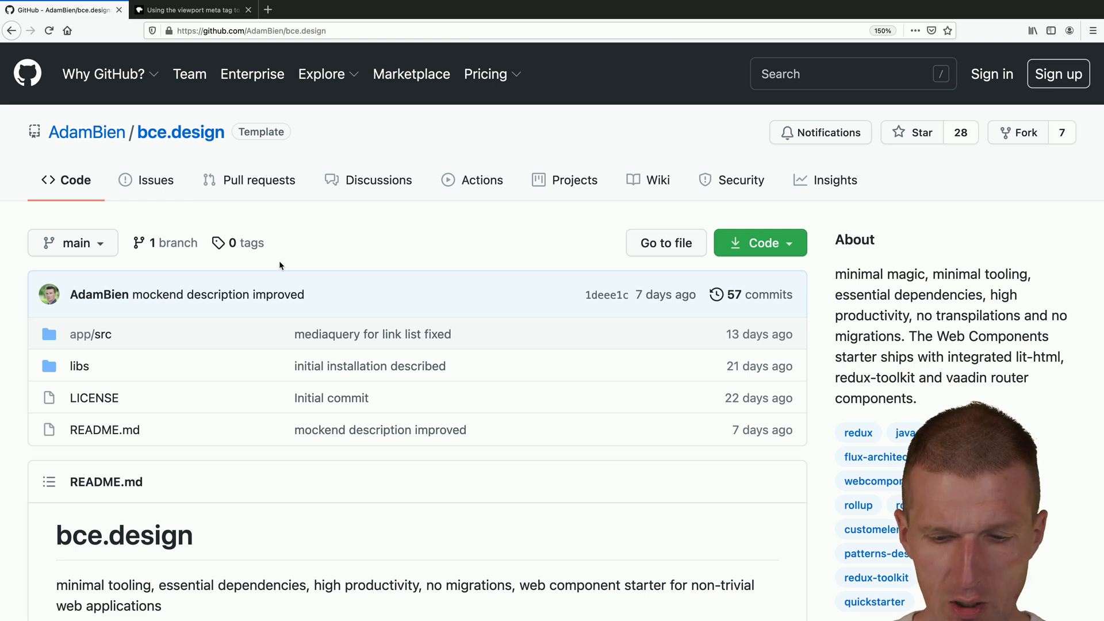
mouse_move(410, 256)
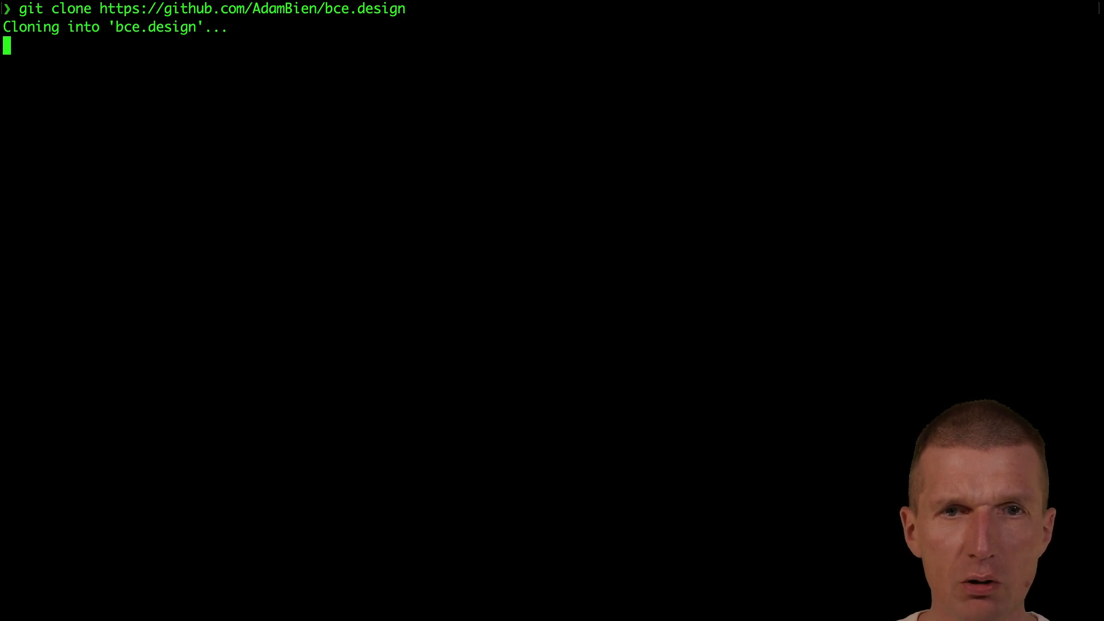
- Run cd bce.design to enter the freshly cloned project folder
text(cd bce)
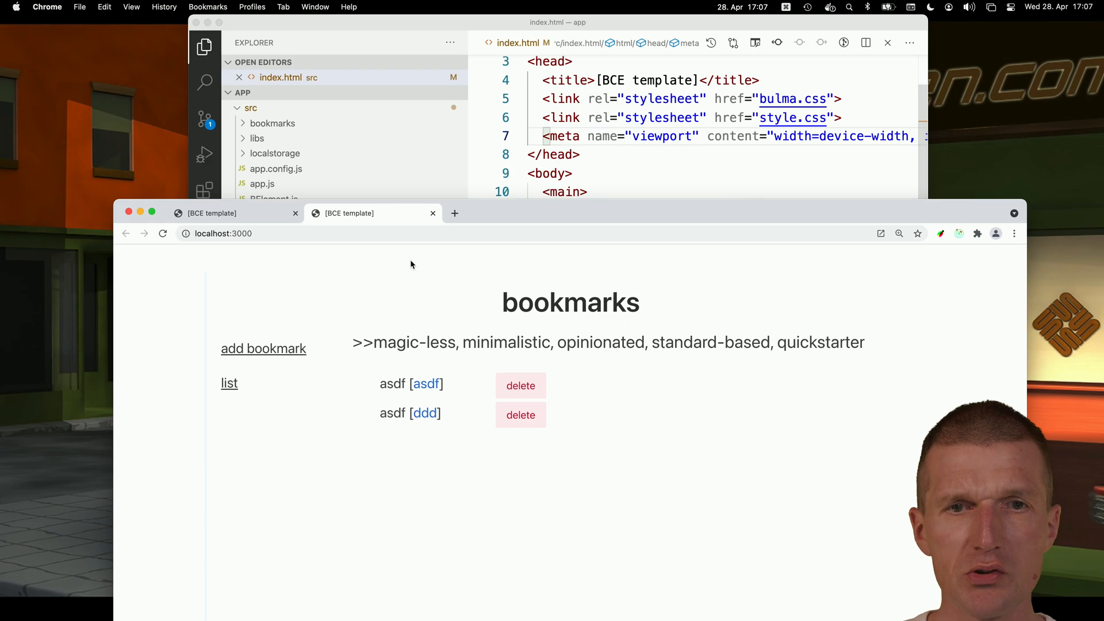
mouse_move(308, 328)
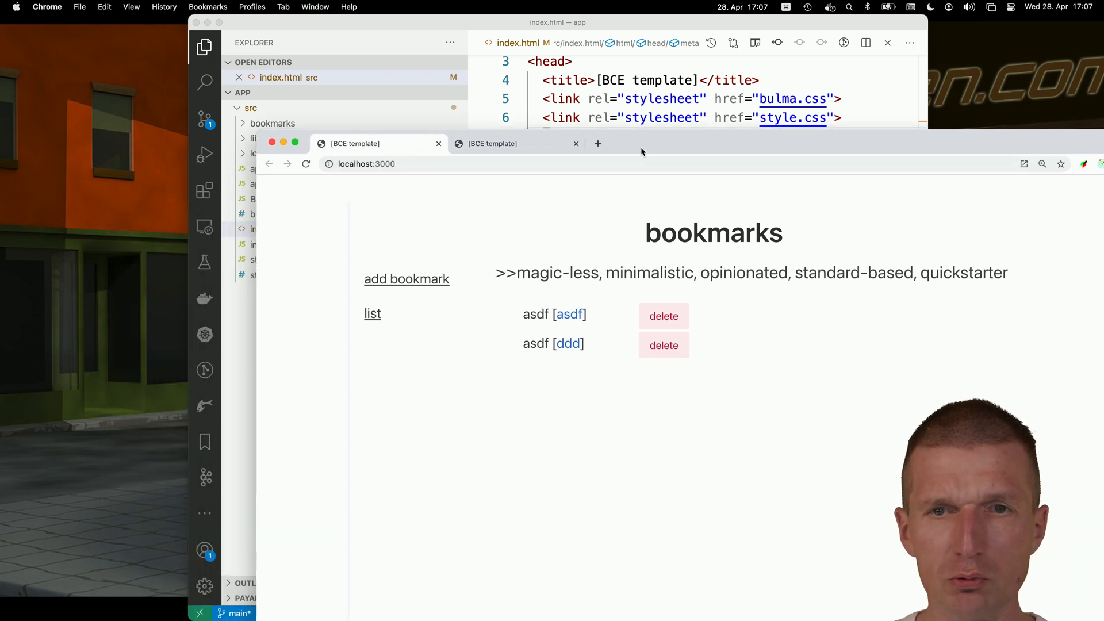
mouse_move(645, 188)
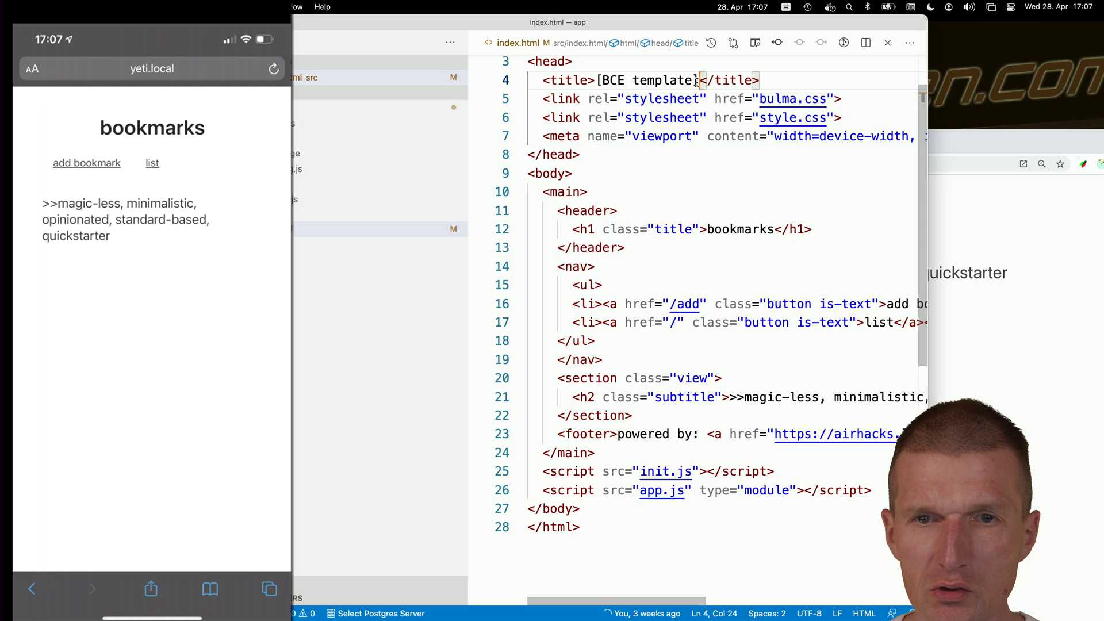
- Select the whole <meta name="viewport"> line 7 in index.html
click(778, 135)
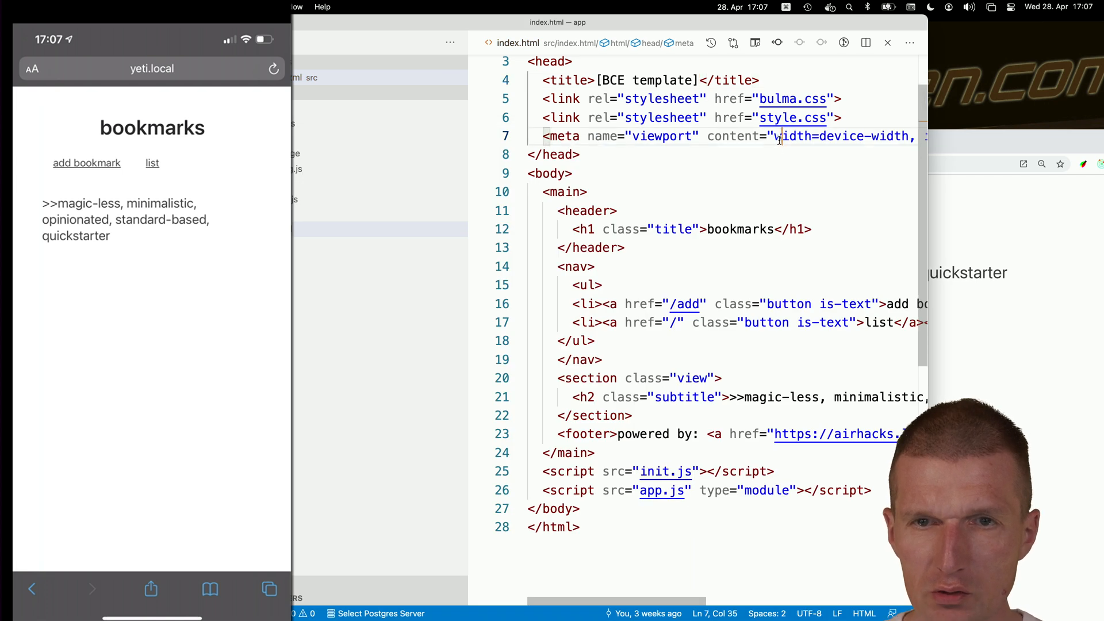
click(545, 117)
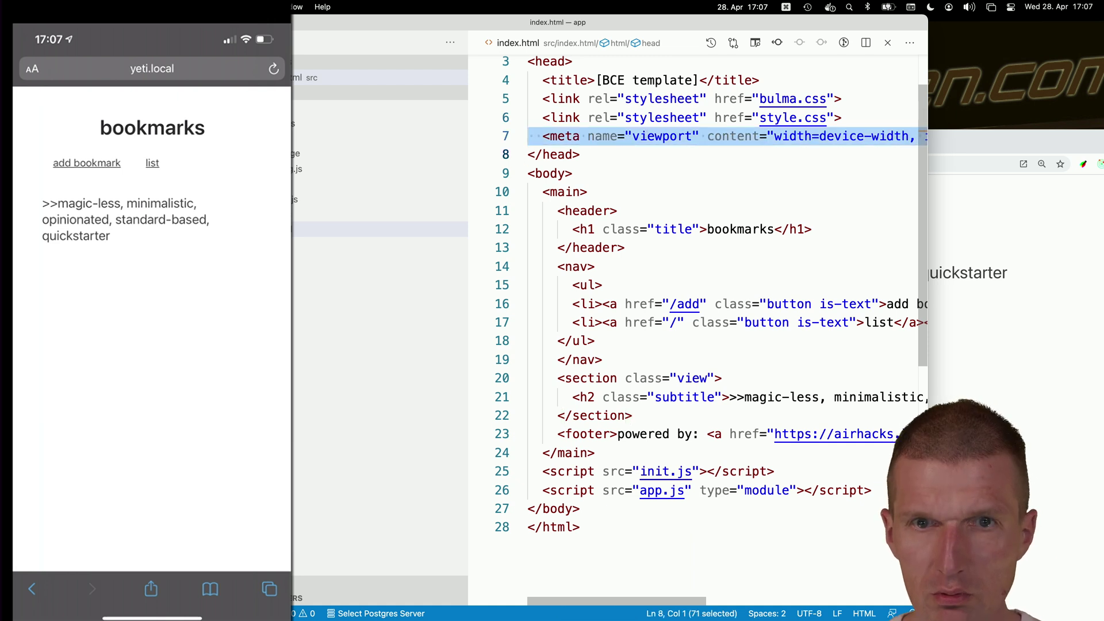
- Delete the viewport meta tag line so the iPhone preview shrinks to desktop-scaled text
key(Delete)
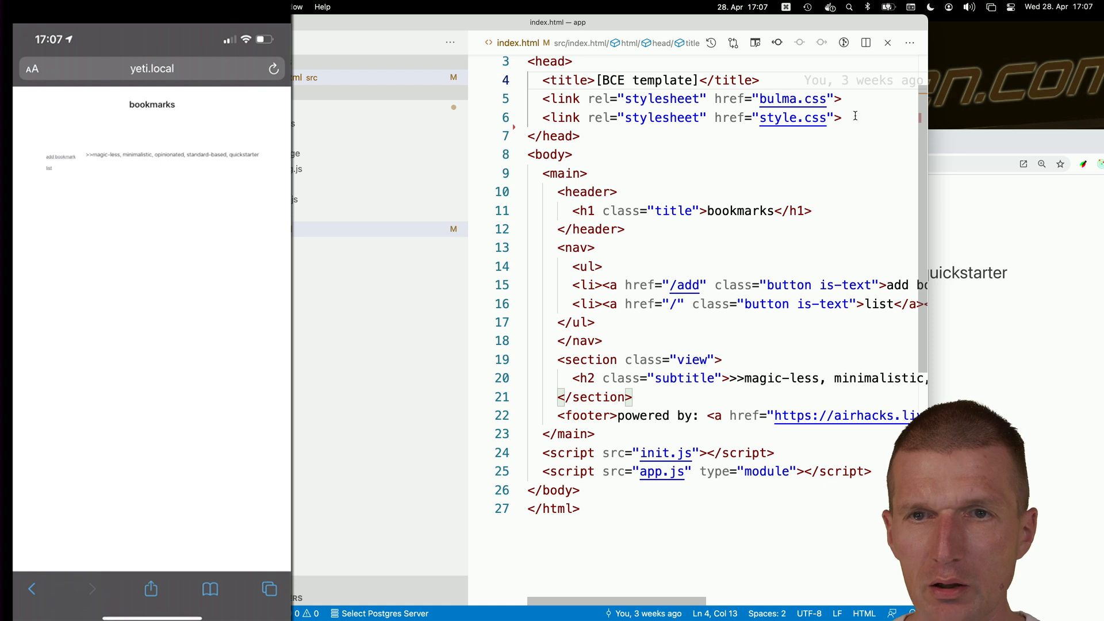
- Re-add <meta name="viewport" content="width=device-width, initial-scale=1"> to the head
text(<meta name="viewport" content="width=device-width,)
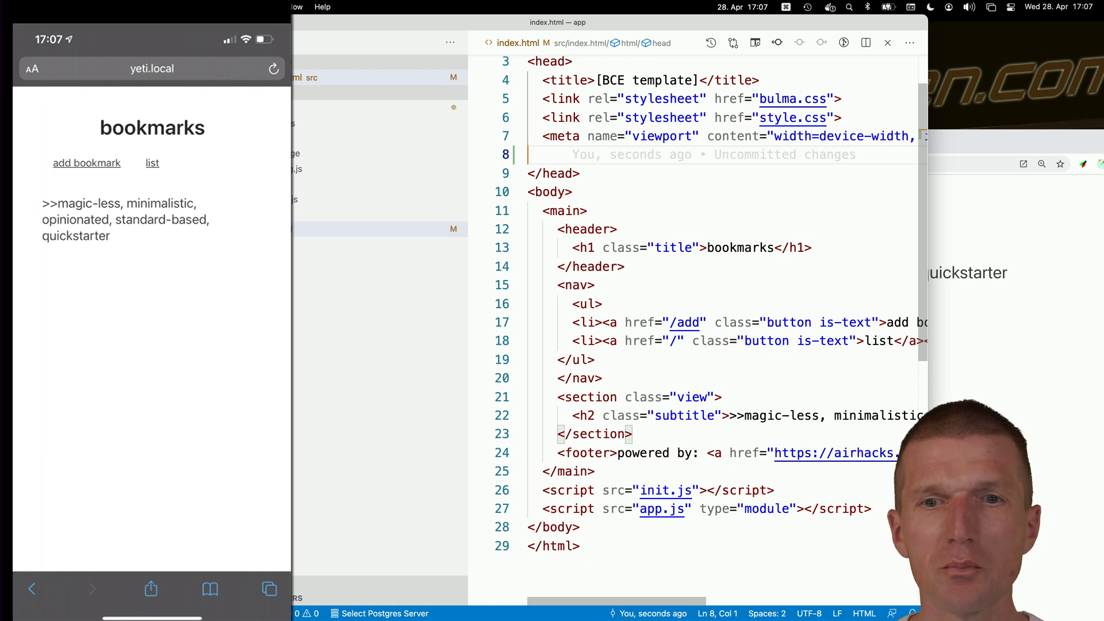
scroll(right, 3)
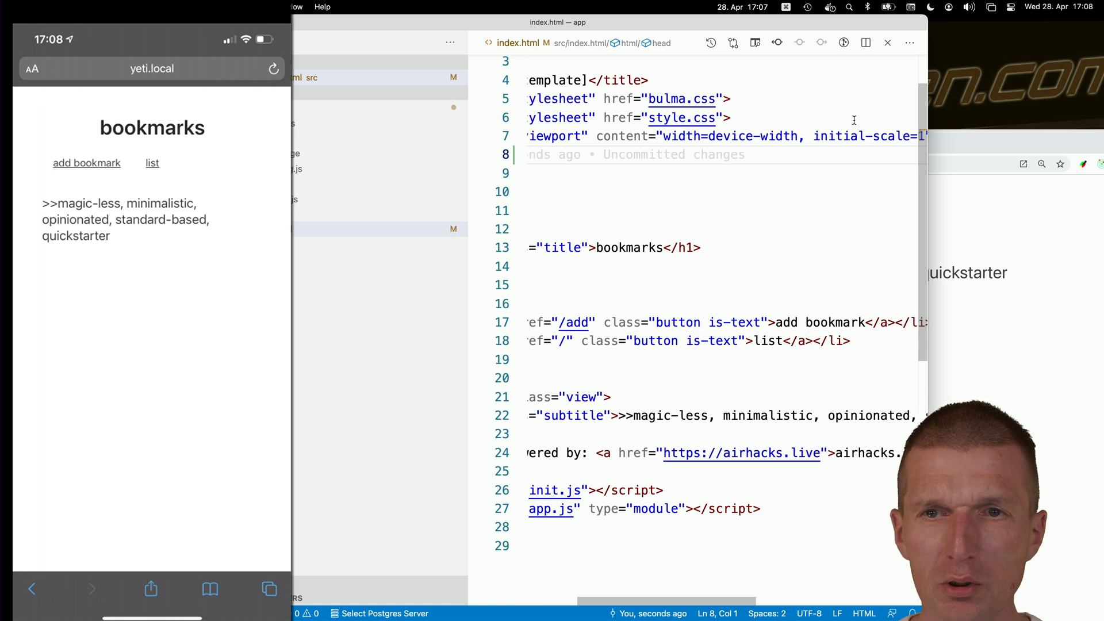